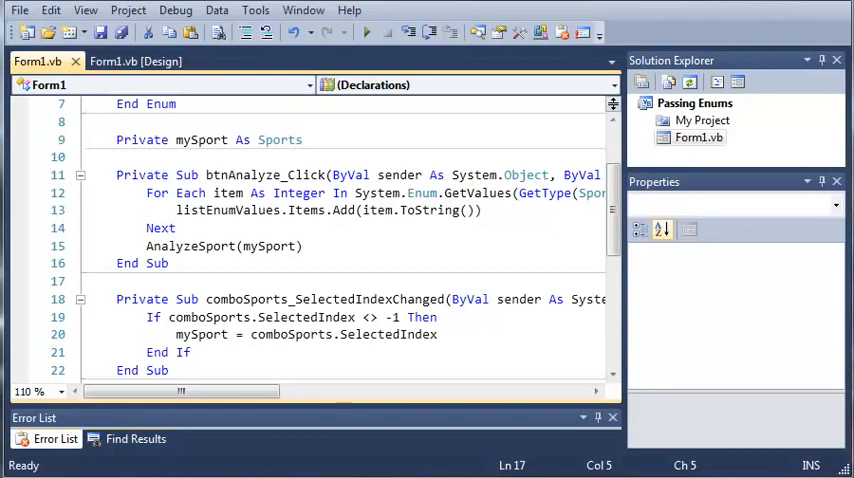
mouse_move(307, 289)
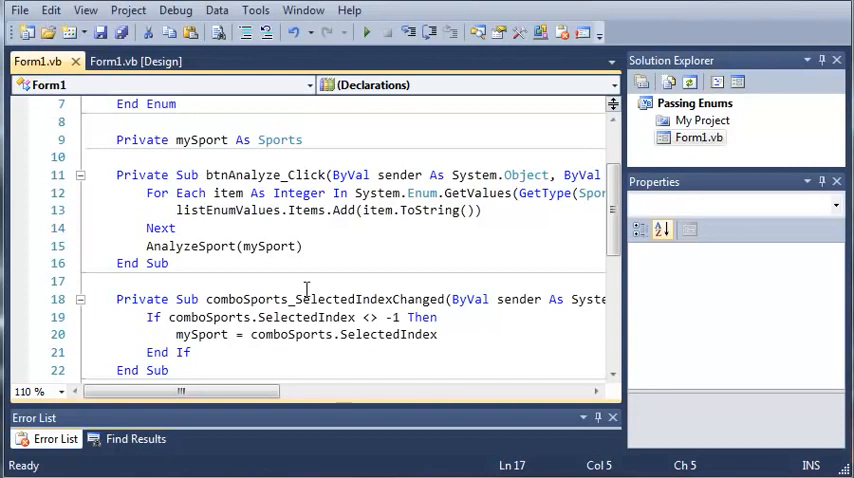
View the form's two-list layout in the Form1.vb [Design] tab, then return to the Form1.vb code.
left_click(135, 61)
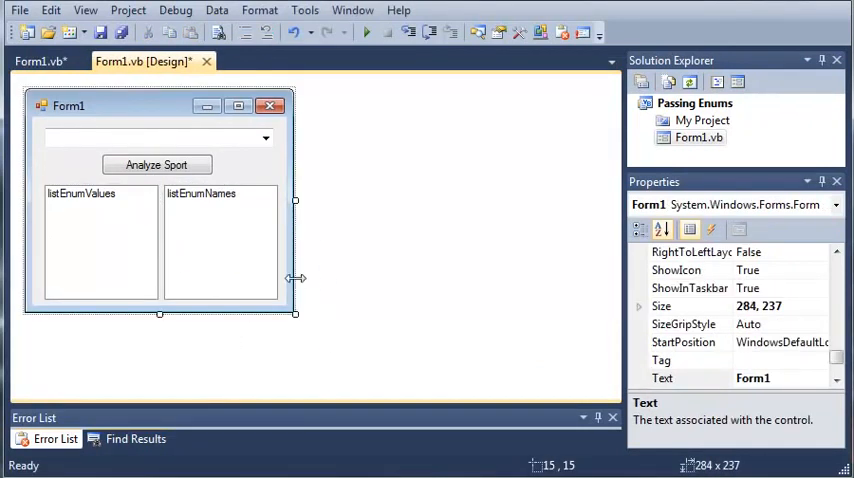
left_click(38, 61)
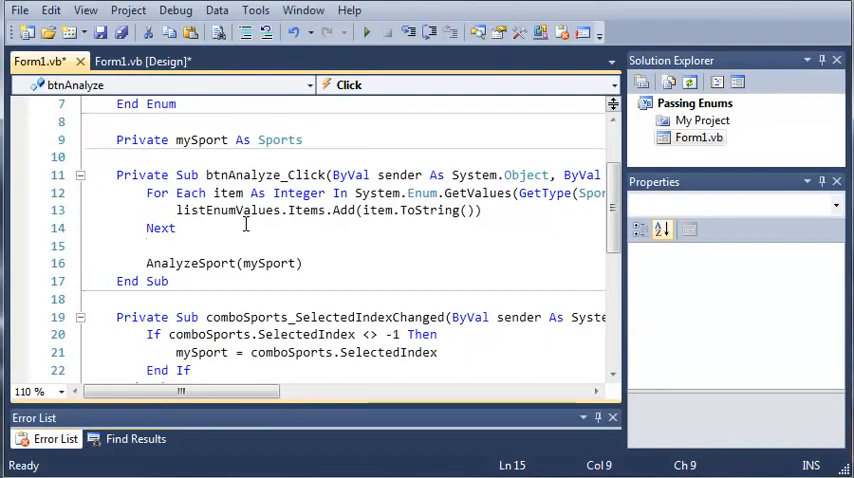
Write a For Each item As String In System.Enum.GetNames(GetType(Sports)) loop calling listEnumNames.Items.Add(item).
type("For Each item")
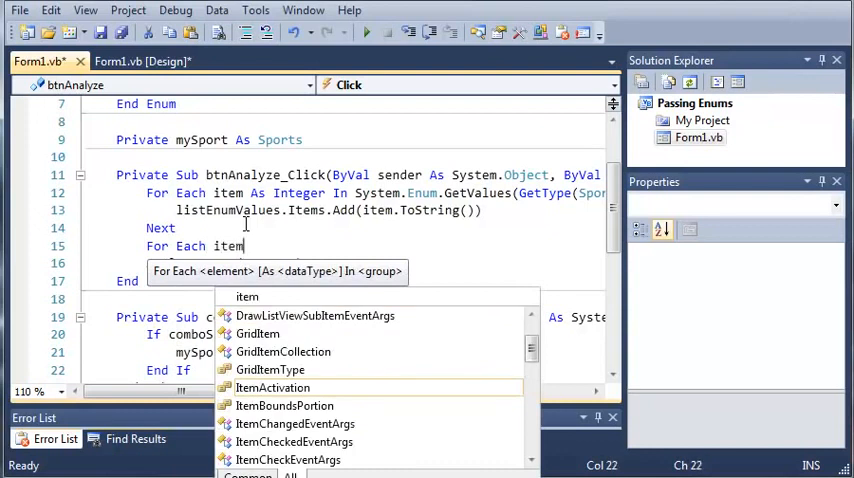
type("As")
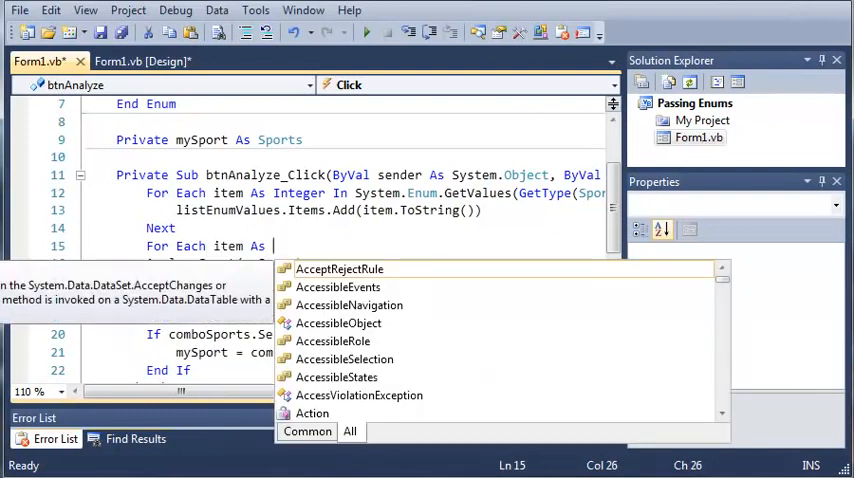
key("Escape")
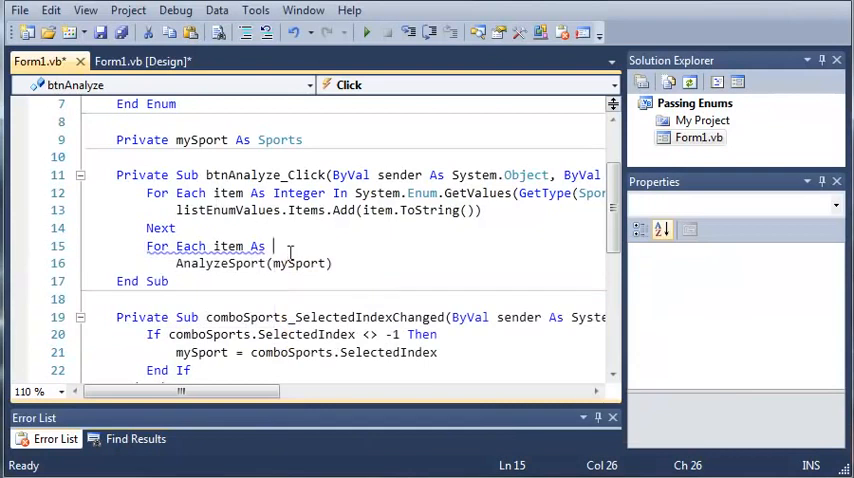
type("String")
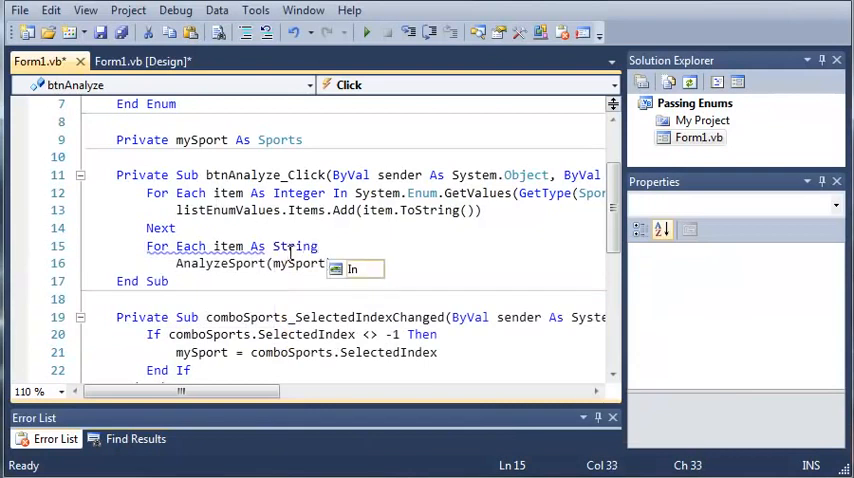
type("In")
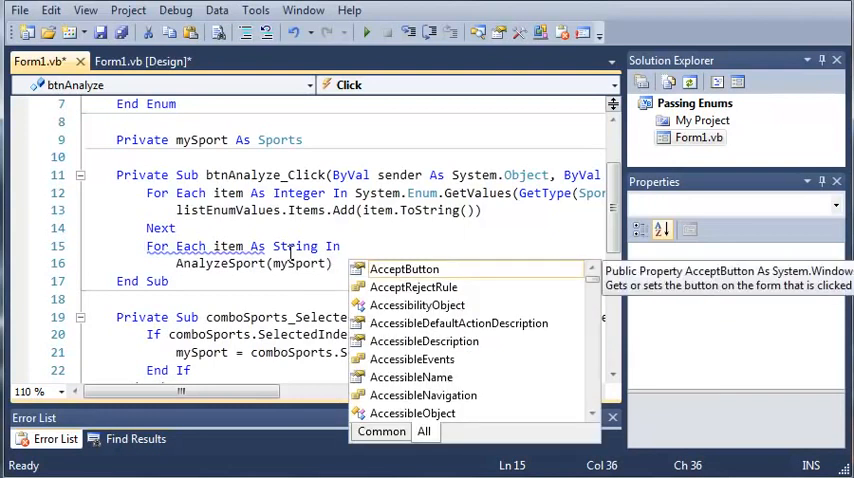
type("System.Enum.")
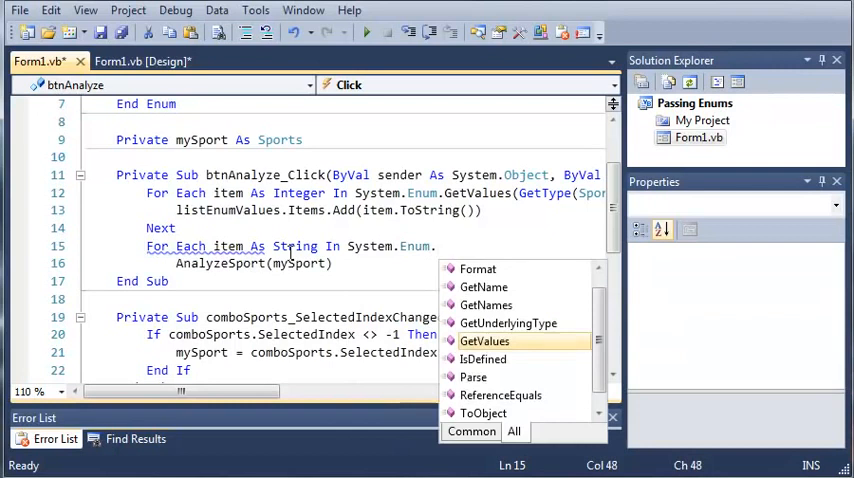
type("GetNames")
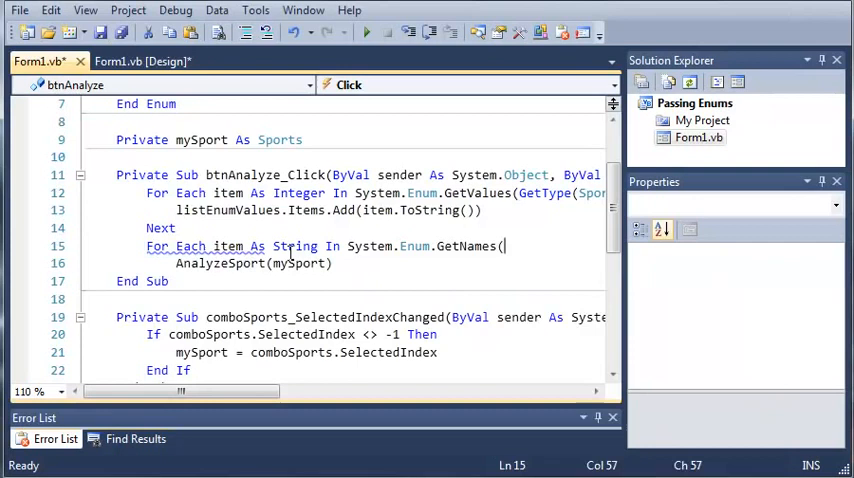
type("(")
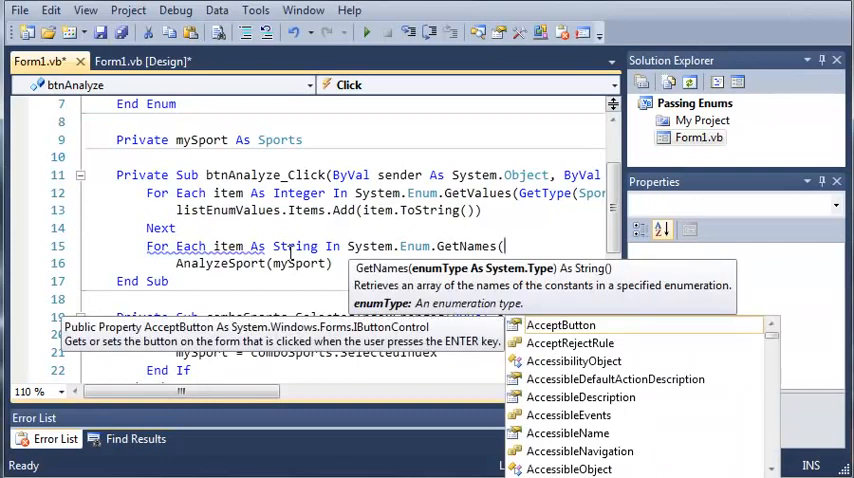
type("GetType(Sports")
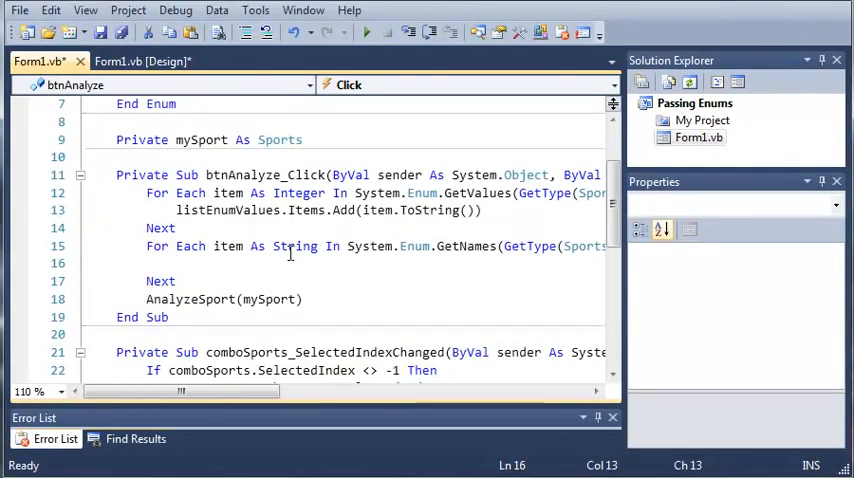
type("listEnum")
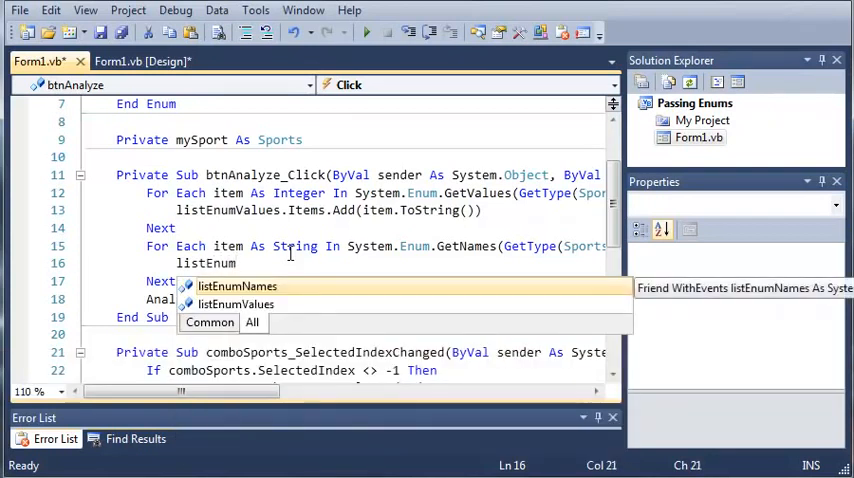
type(".Item")
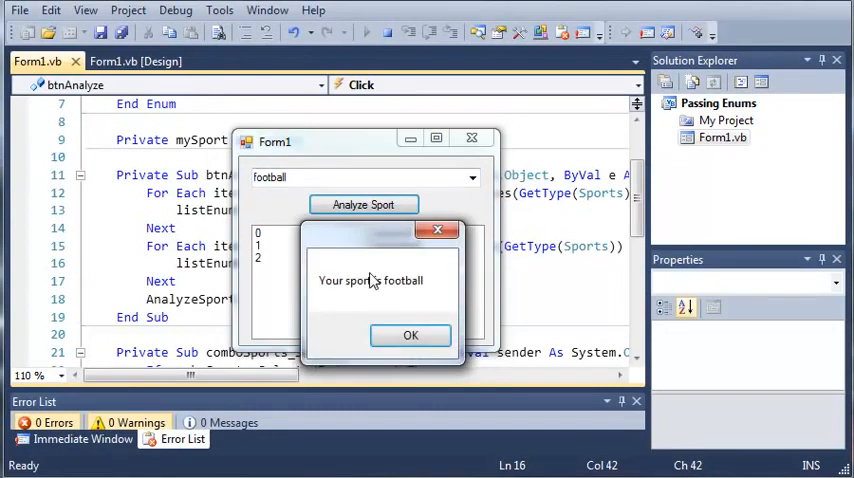
In the running form, dismiss the sport message, select list entries, and analyze baseball.
left_click(410, 335)
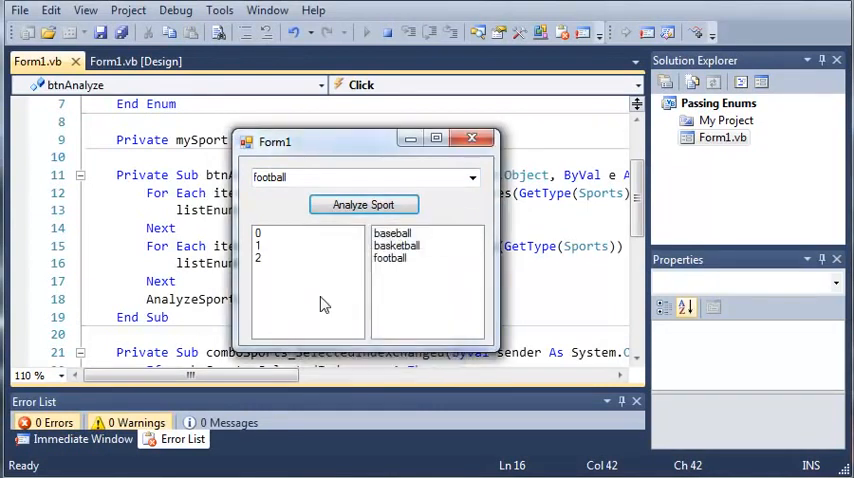
left_click(278, 246)
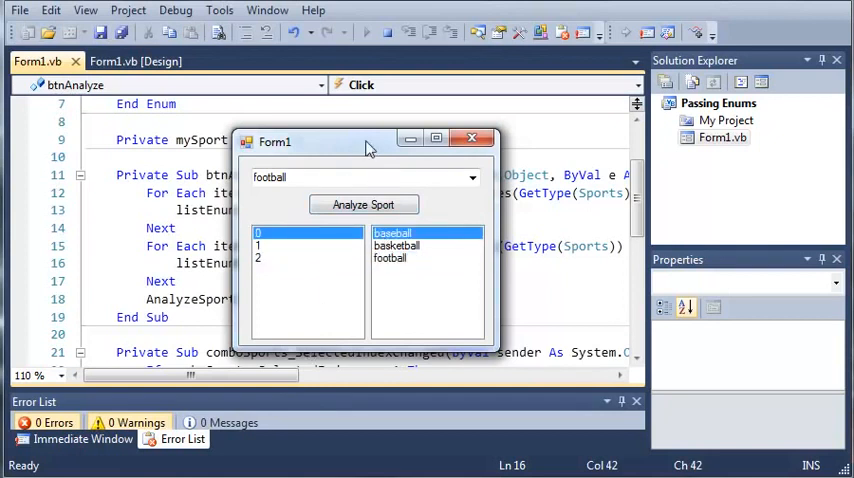
left_click(472, 138)
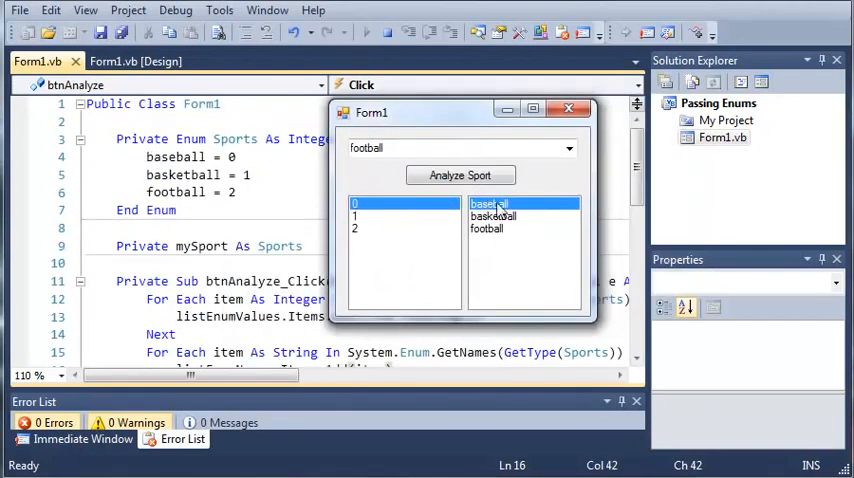
left_click(492, 216)
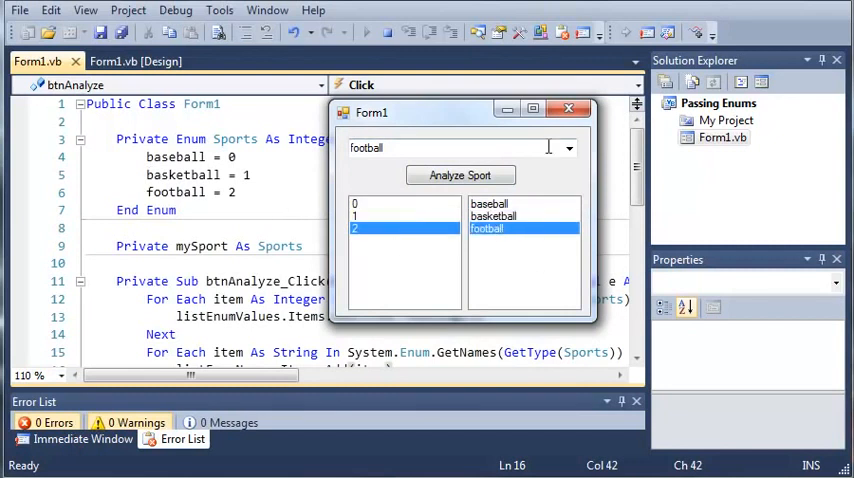
left_click(461, 175)
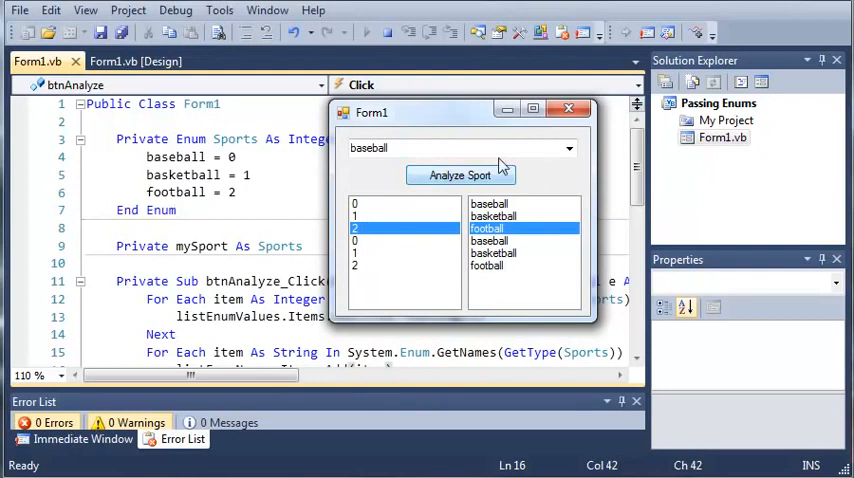
left_click(569, 109)
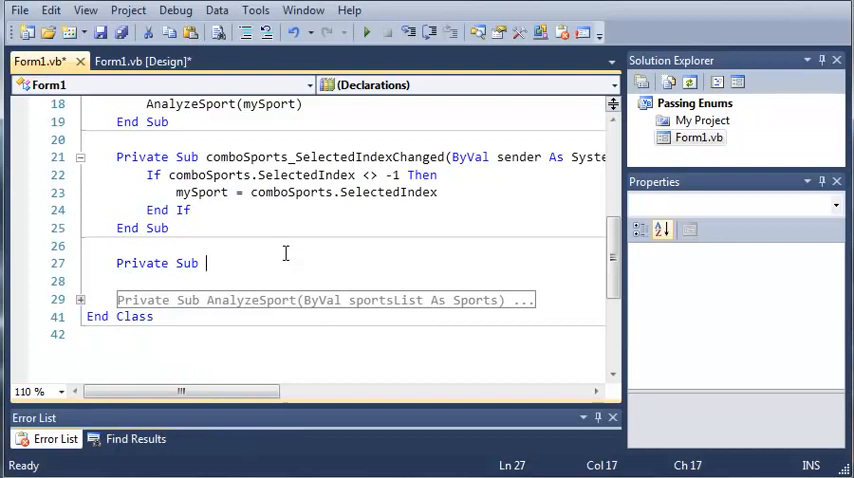
Add a clearLists Sub that calls Items.Clear on both lists, and call clearLists() first in btnAnalyze_Click.
type("clearList(")
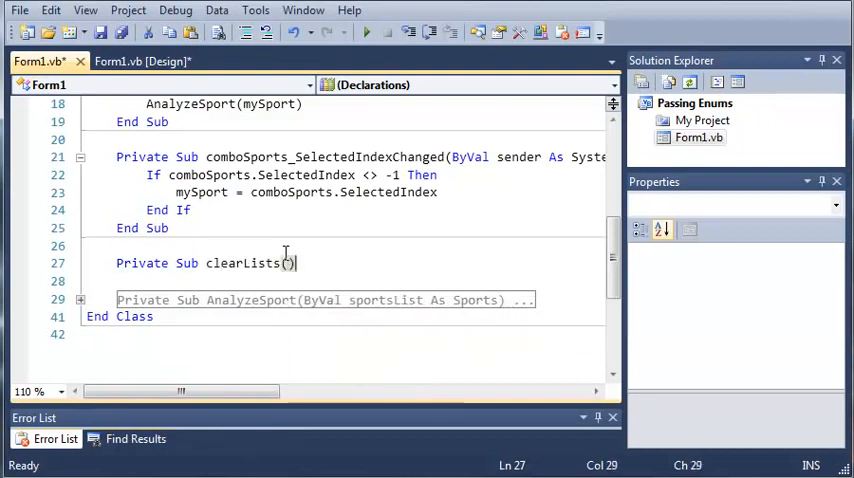
type("listEnumNames.")
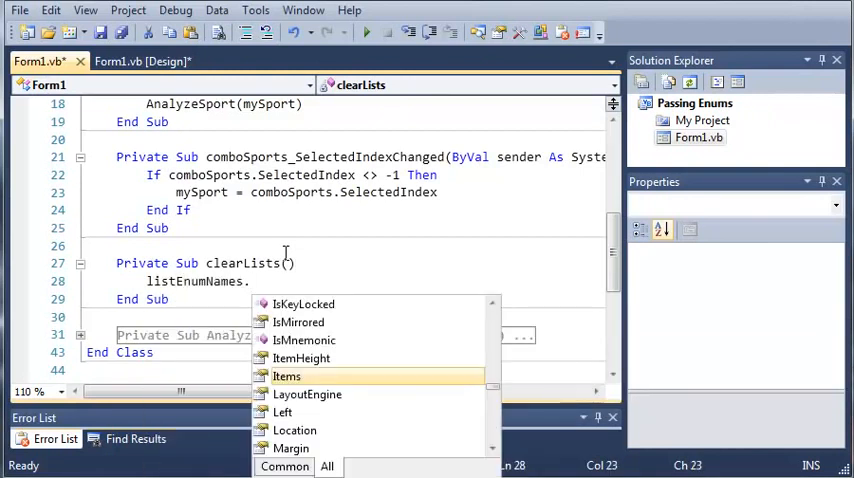
type("Items.Clear(")
type("list")
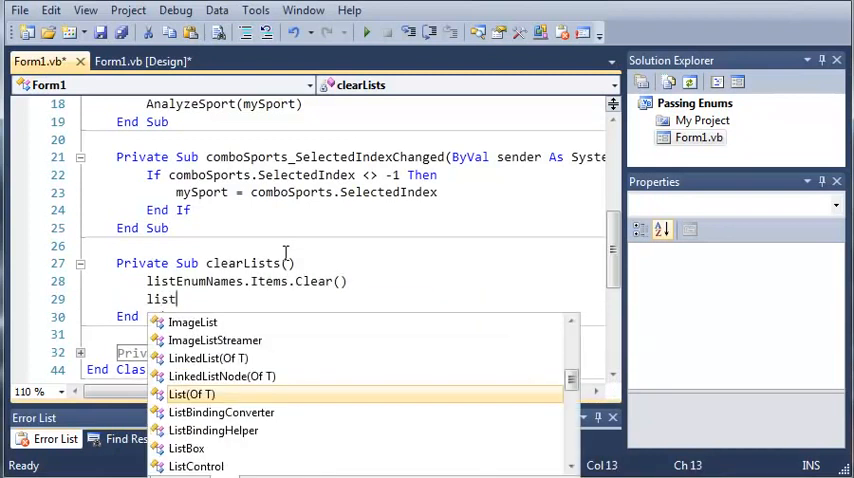
type("En")
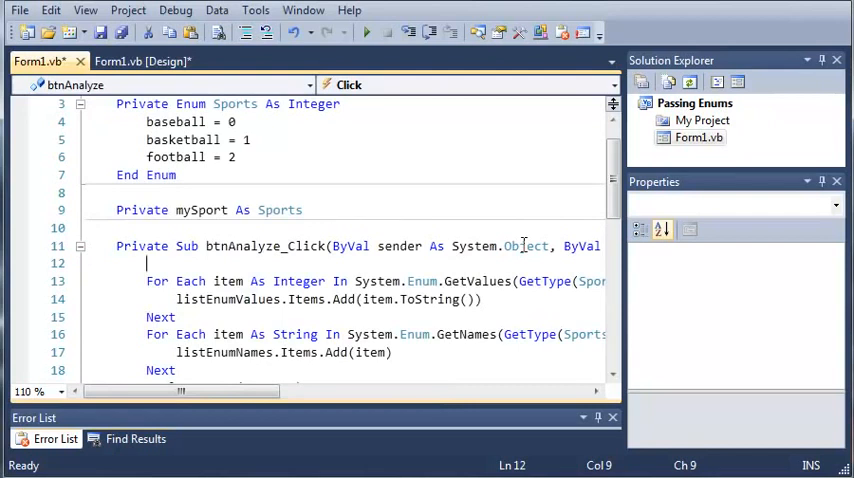
type("clearLists(")
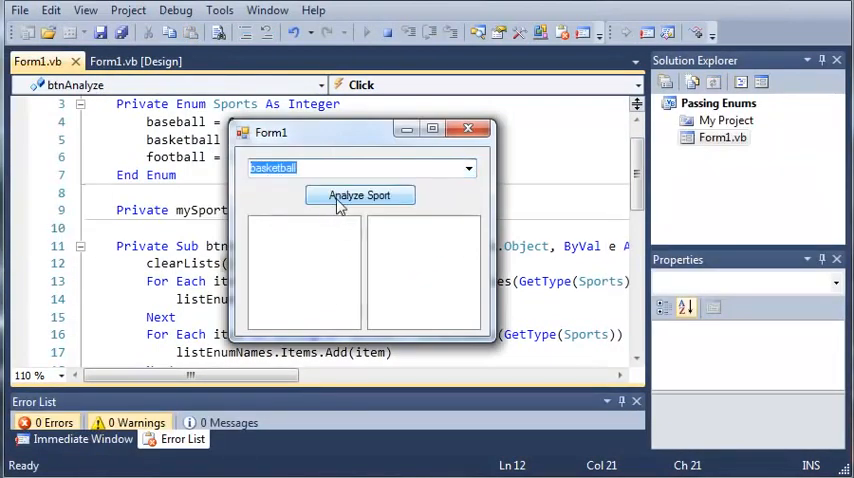
Analyze a sport so both lists fill once, select value 1, and dismiss the football message.
left_click(359, 195)
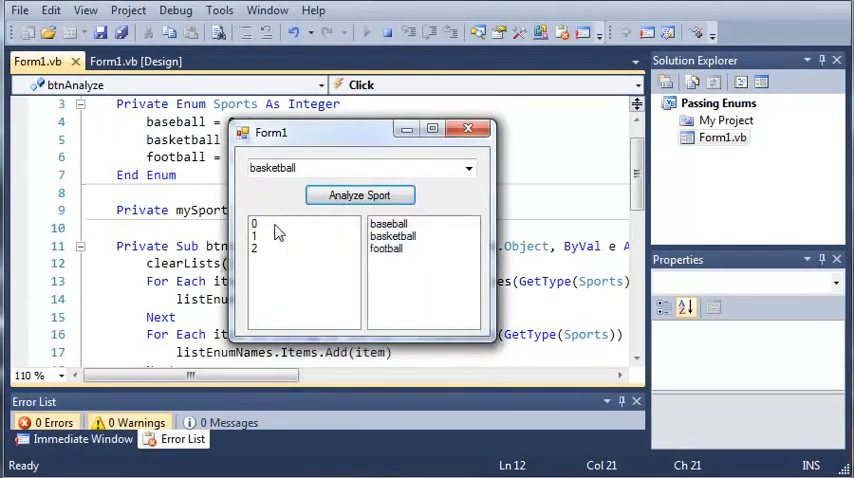
left_click(359, 194)
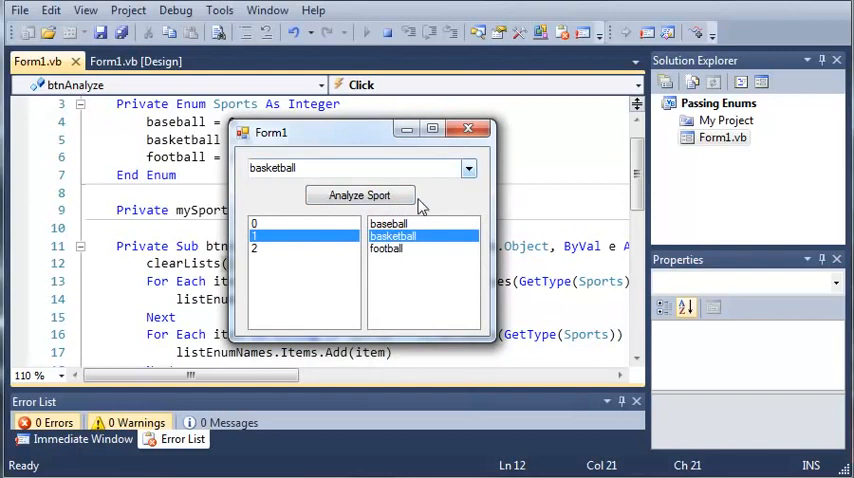
left_click(468, 168)
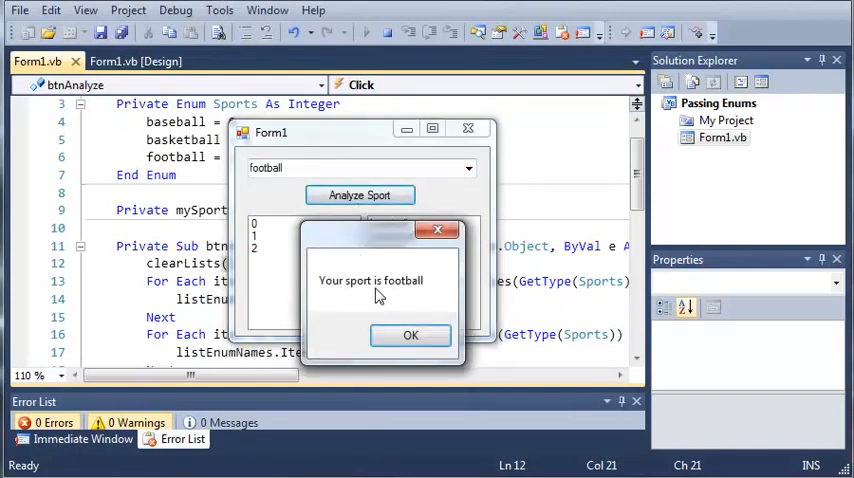
left_click(410, 334)
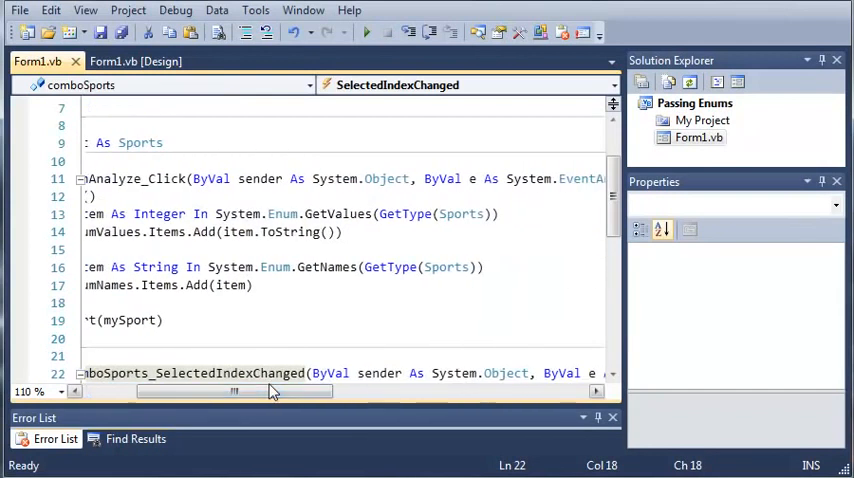
mouse_move(543, 462)
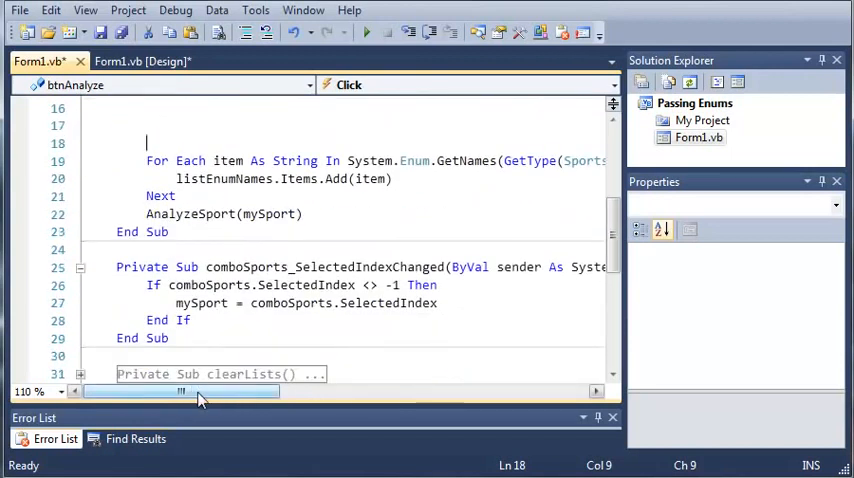
Replace GetNames with GetName and add 2 as the second argument after GetType(Sports).
left_click_drag(180, 390, 250, 390)
type("))")
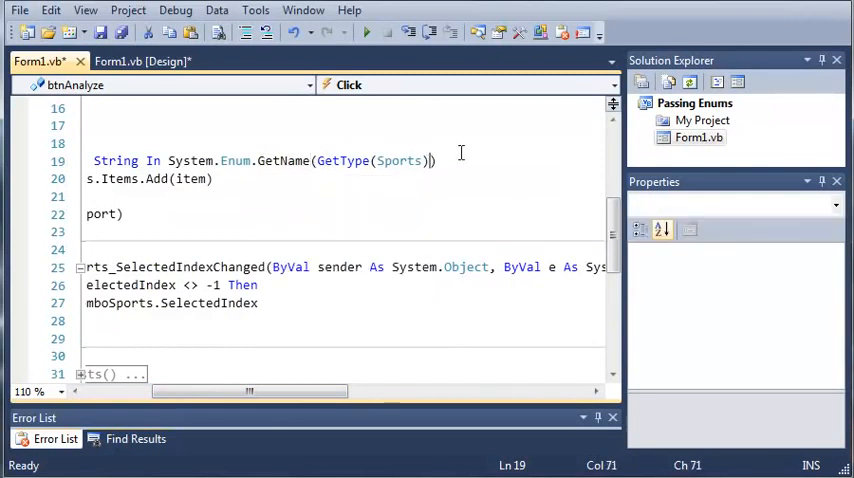
type(",")
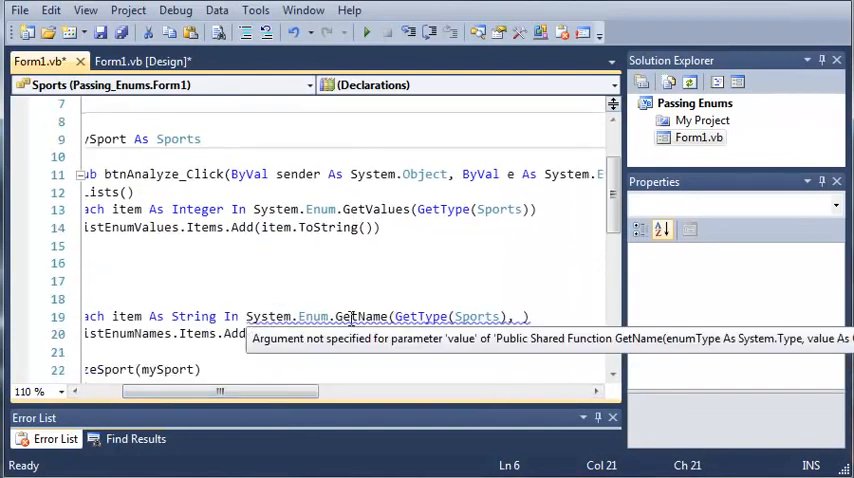
type("2")
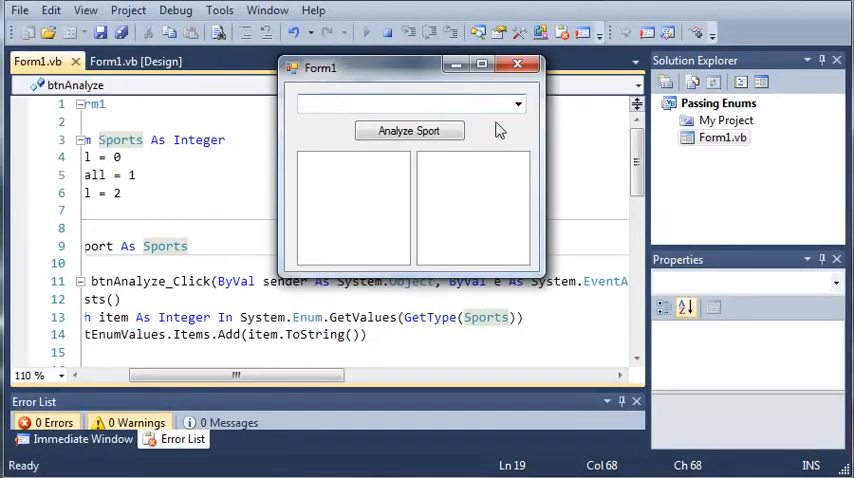
Analyze football, dismiss the message, and see the name listed letter by letter.
left_click(409, 130)
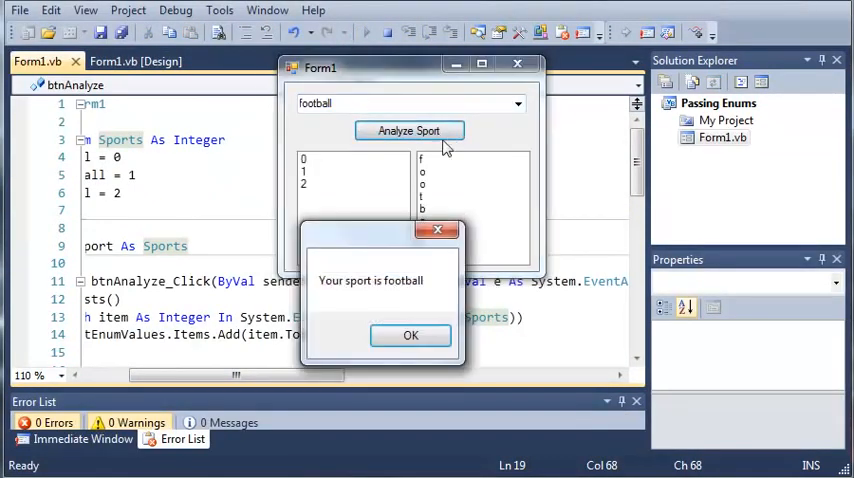
left_click(410, 335)
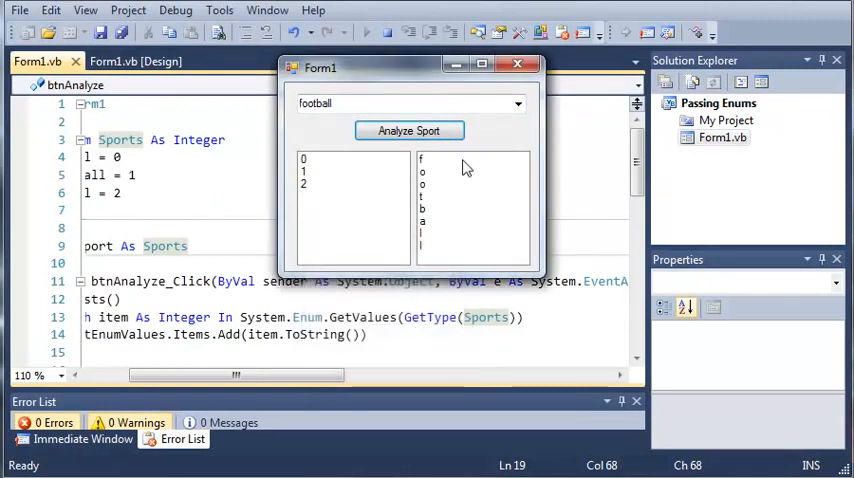
mouse_move(463, 152)
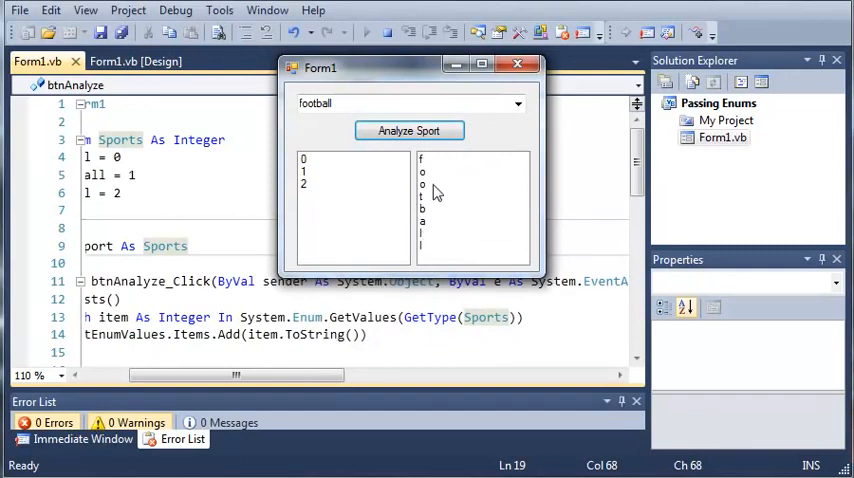
mouse_move(540, 88)
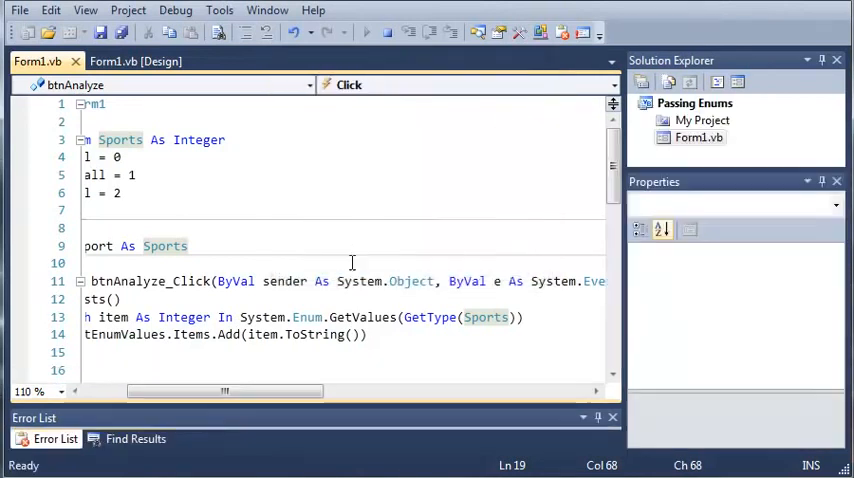
scroll("down", 3)
type("Dim")
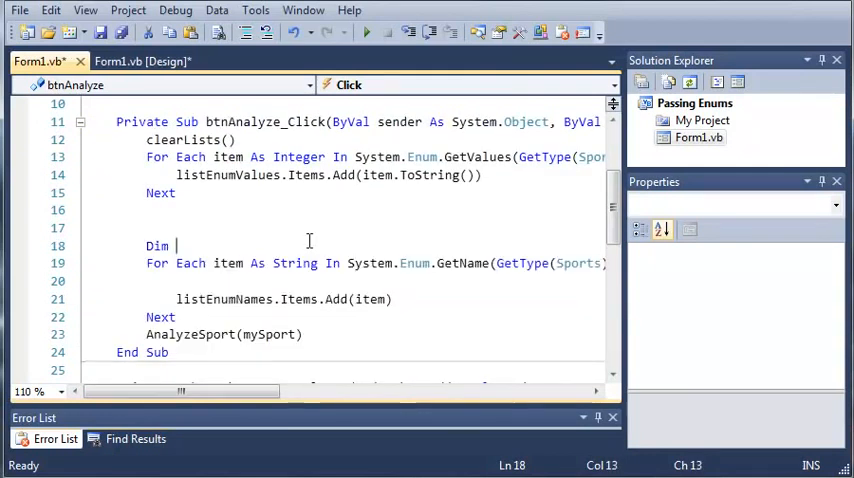
Declare name As String = Nothing, append each item with name += item, add name after Next, and run.
type("name As Sti")
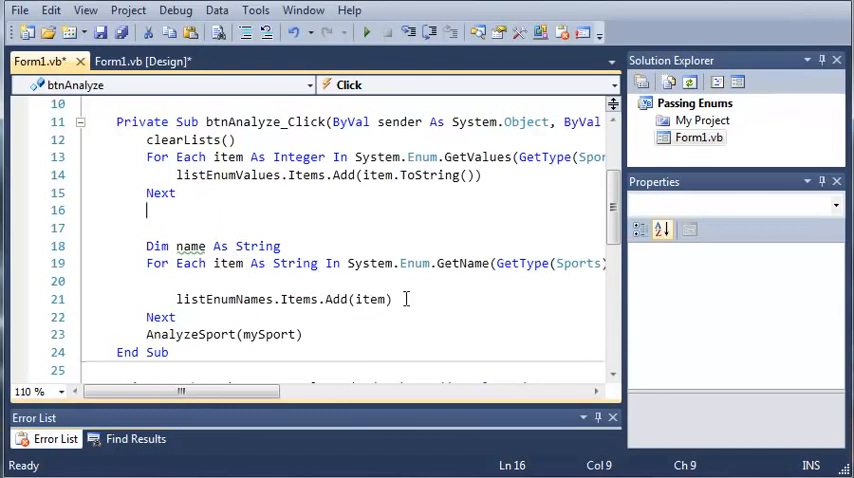
type("name")
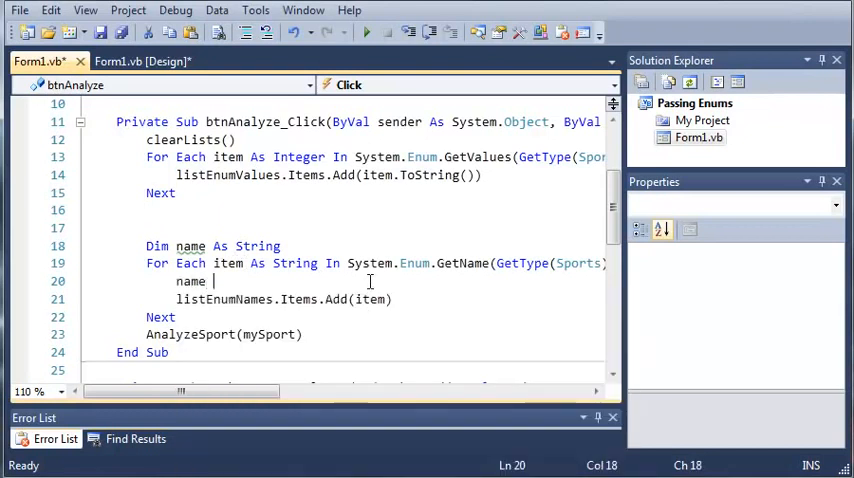
type("+= item")
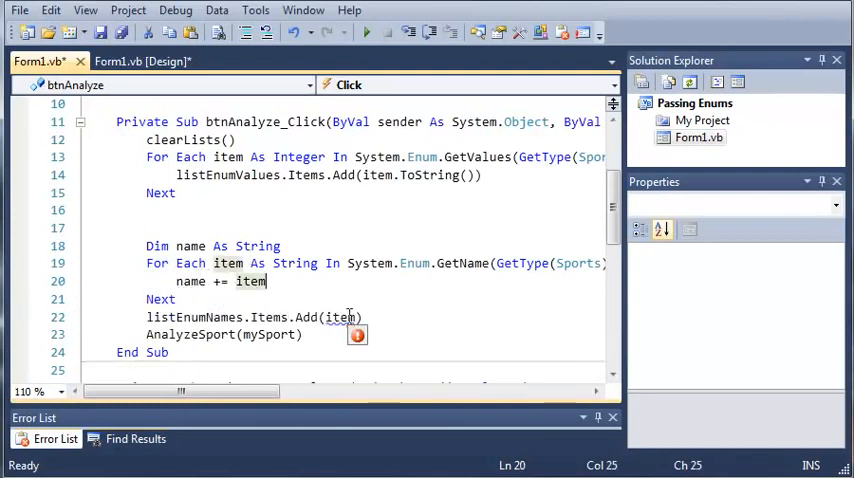
type("name")
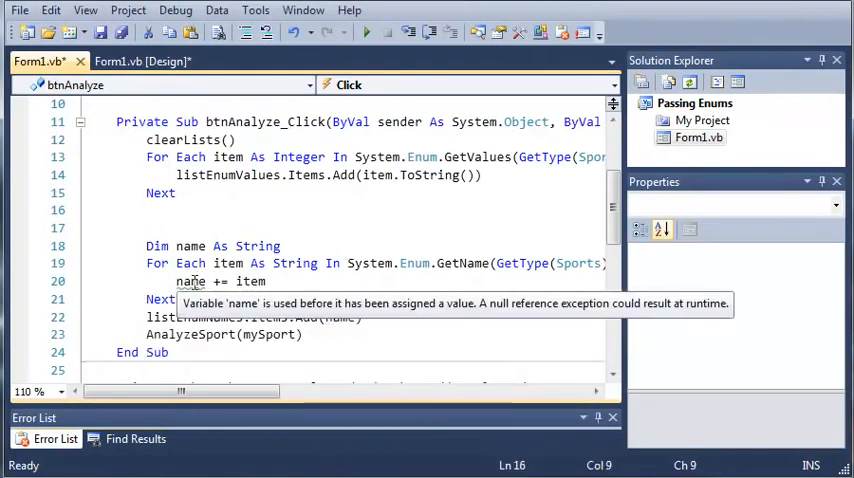
left_click(287, 245)
type(" = Nothing")
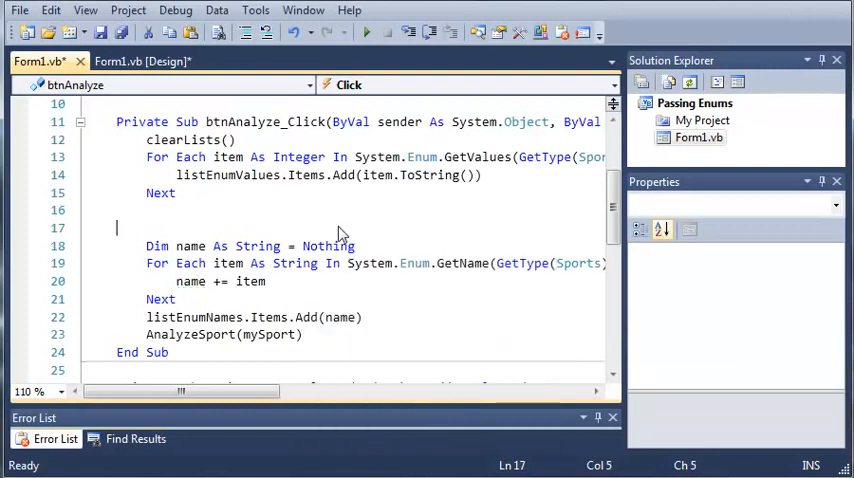
left_click(367, 33)
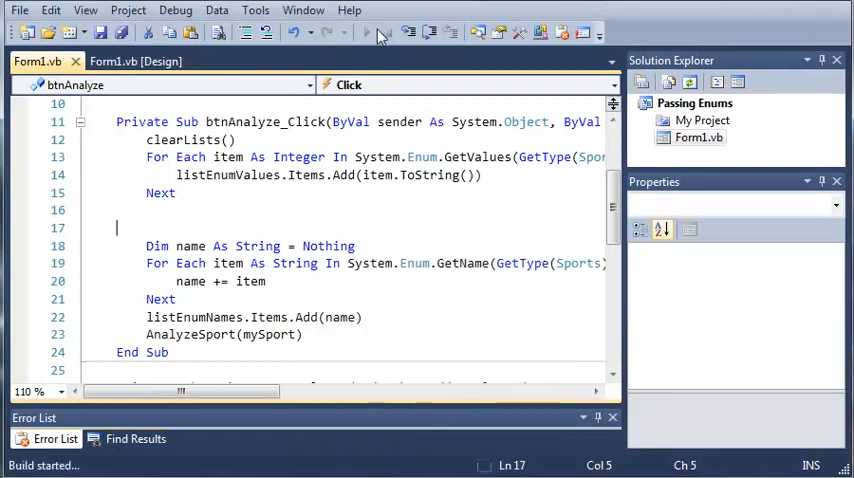
Analyze baseball in the running form and dismiss the 'Your sport is baseball' message.
left_click(379, 32)
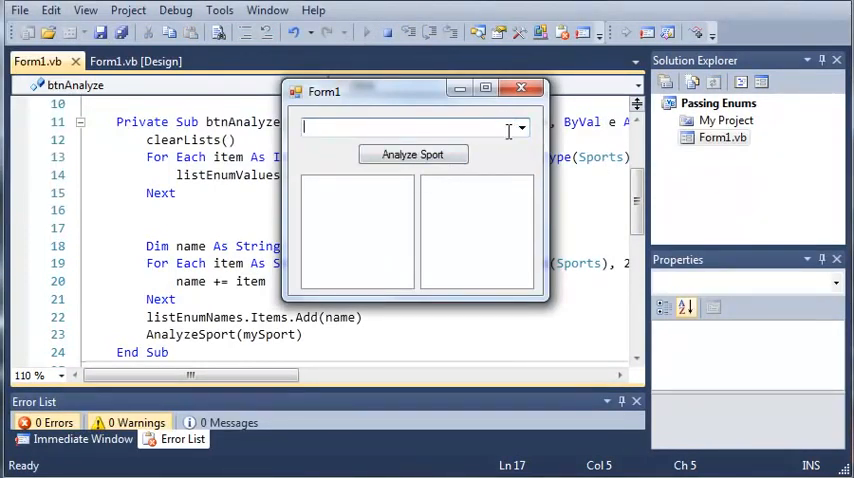
left_click(412, 154)
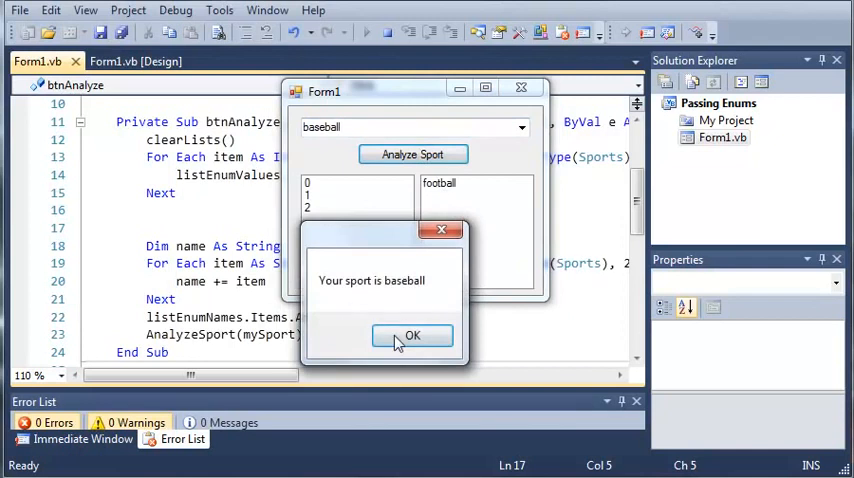
left_click(412, 335)
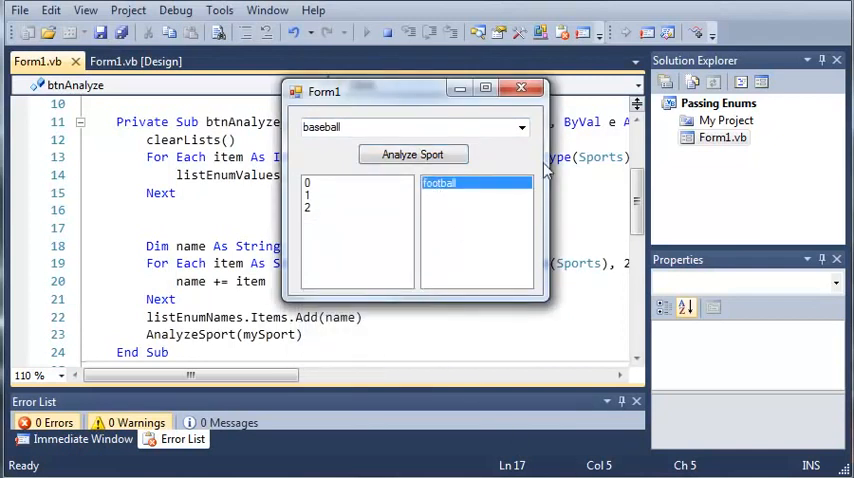